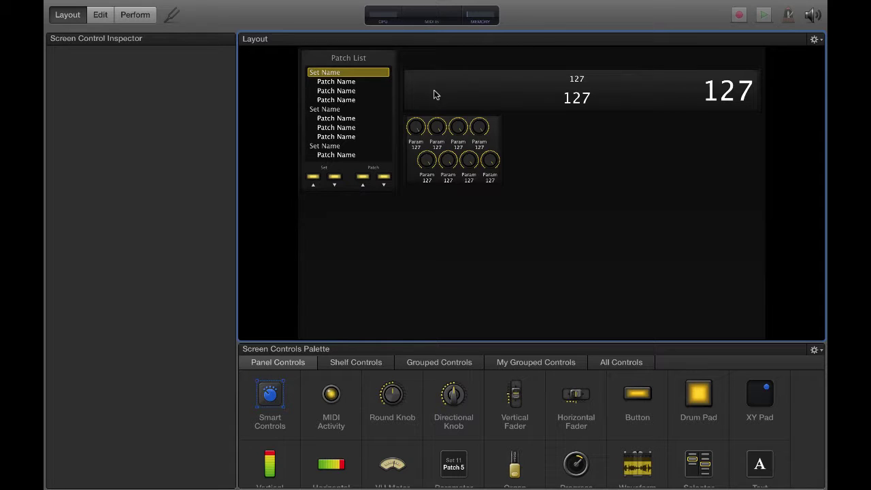
- Show the Shelf Controls palette with keyboard, wheel, sustain and foot pedal controls
{"action": "left_click", "coordinate": [577, 97]}
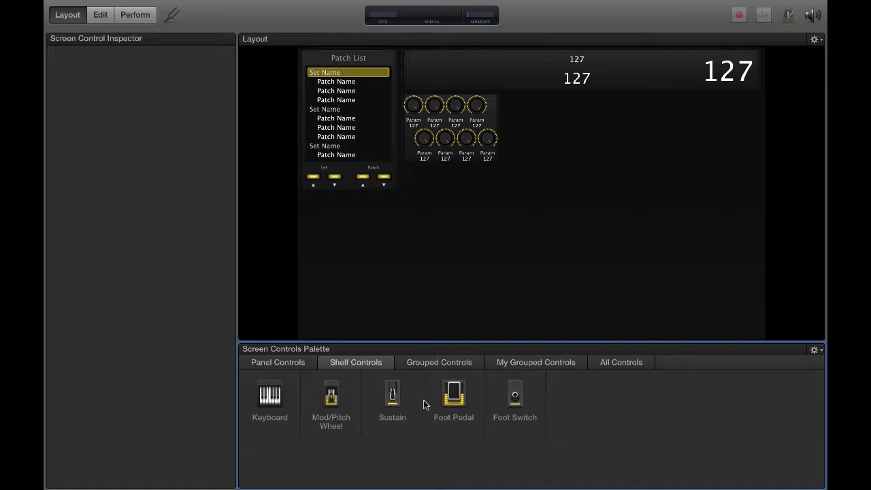
- Place a 61-key Keyboard control with layer display below the patch list and knobs
{"action": "left_click", "coordinate": [269, 398]}
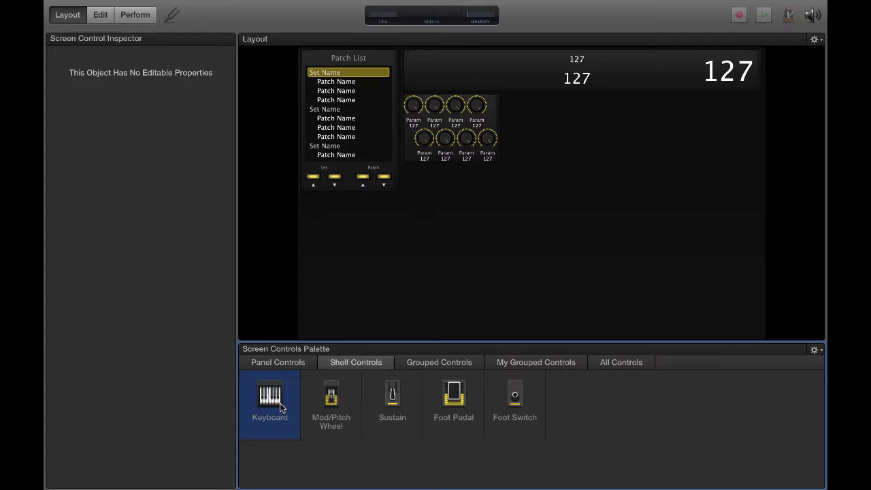
{"action": "left_click_drag", "start_coordinate": [270, 398], "coordinate": [339, 333]}
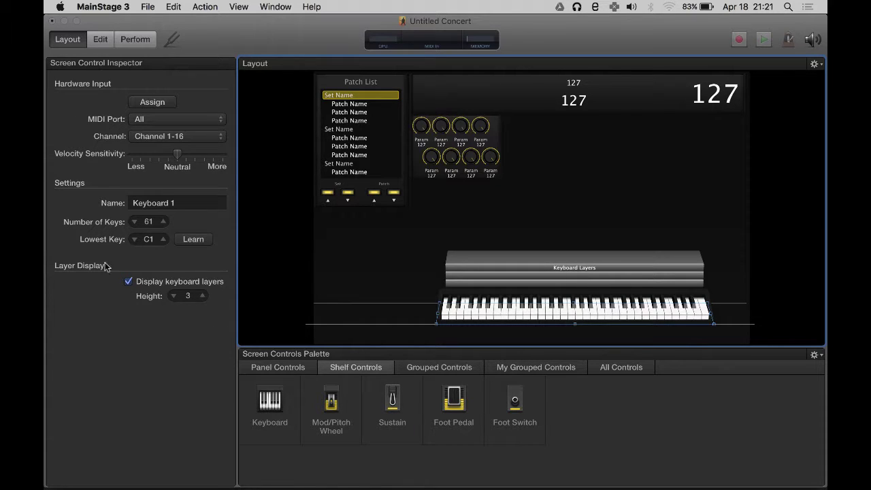
{"action": "mouse_move", "coordinate": [201, 296]}
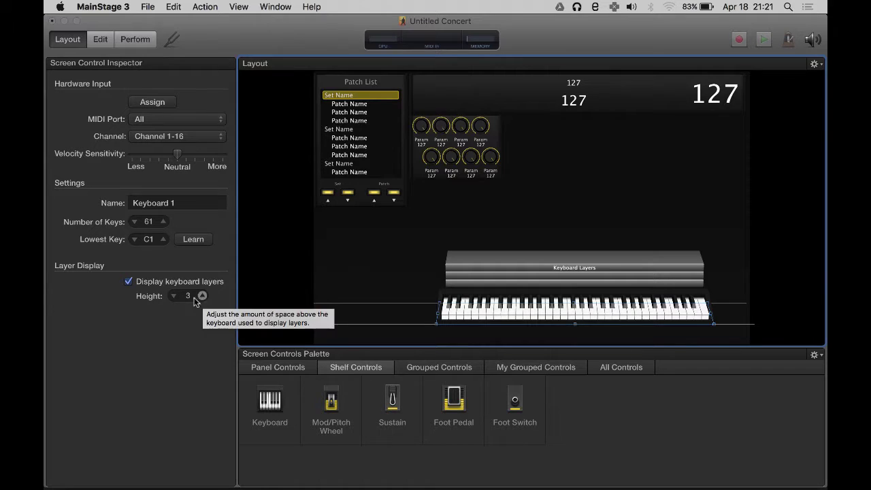
- Lower the keyboard's layer display height from 3 to 1 in the Inspector
{"action": "left_click", "coordinate": [174, 296]}
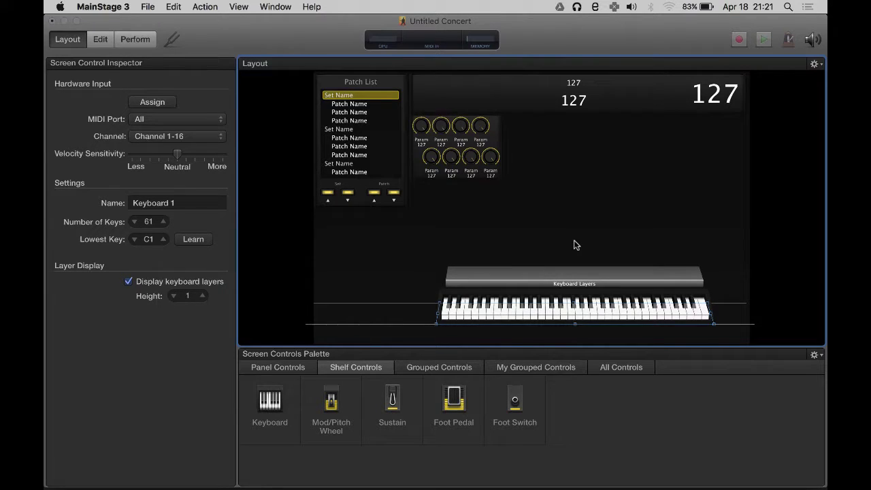
{"action": "mouse_move", "coordinate": [585, 305]}
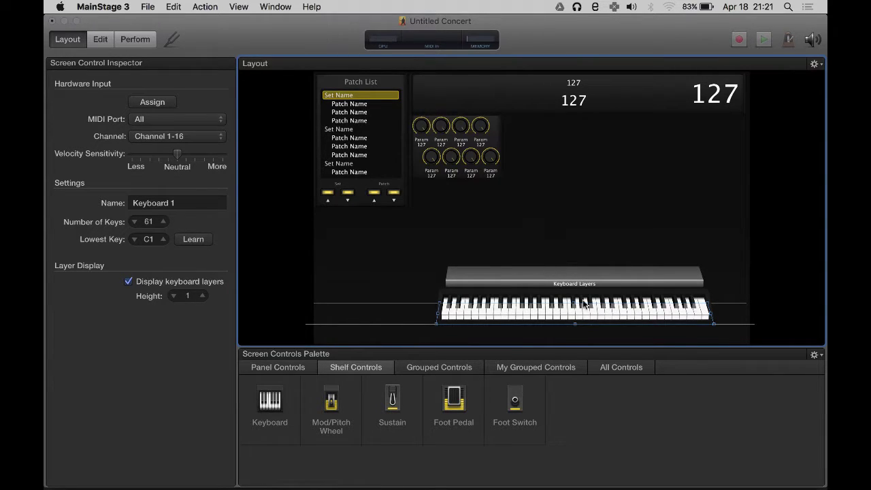
{"action": "mouse_move", "coordinate": [739, 295]}
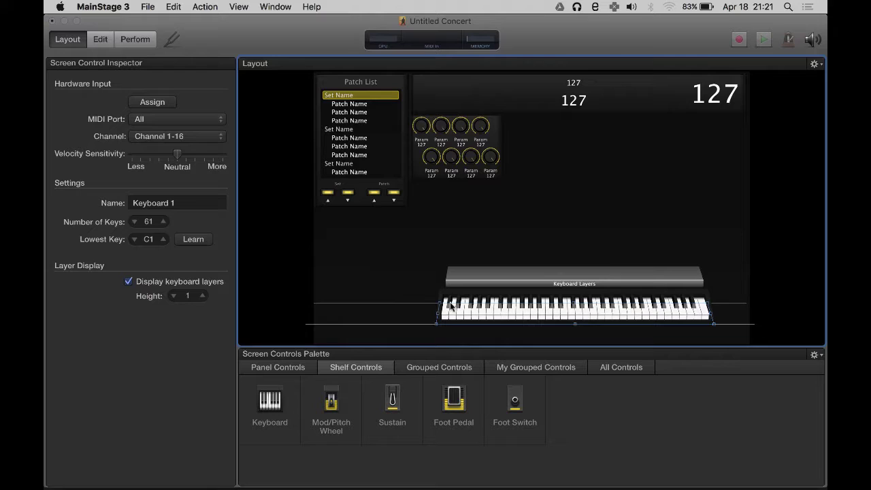
{"action": "mouse_move", "coordinate": [568, 303]}
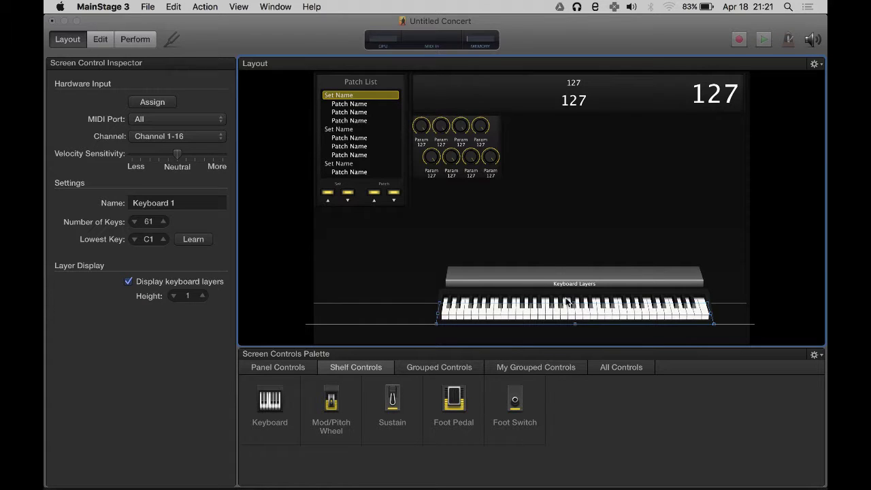
{"action": "mouse_move", "coordinate": [543, 247]}
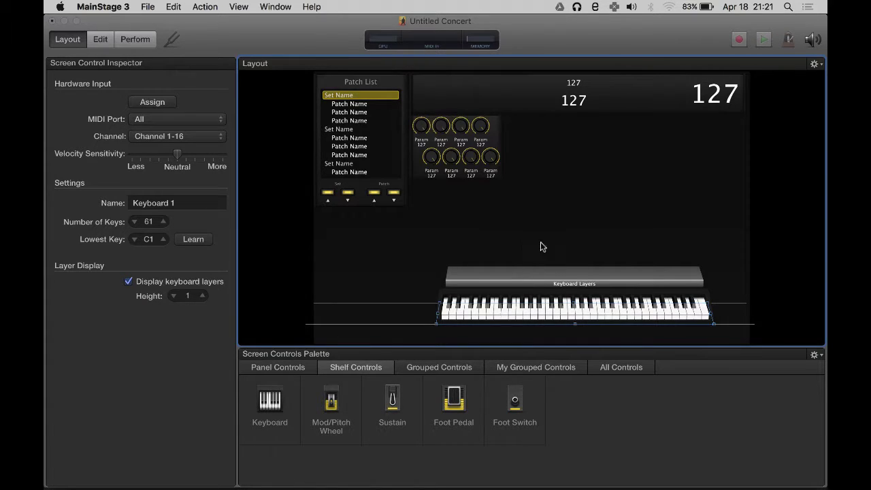
{"action": "mouse_move", "coordinate": [590, 301]}
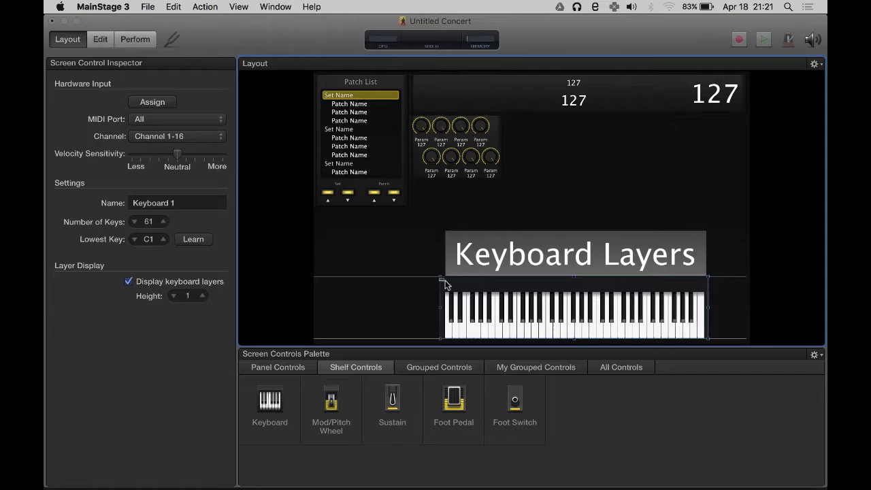
- Shrink the keyboard to the lower right and position a duplicated second keyboard beneath it
{"action": "left_click_drag", "start_coordinate": [442, 279], "coordinate": [463, 290]}
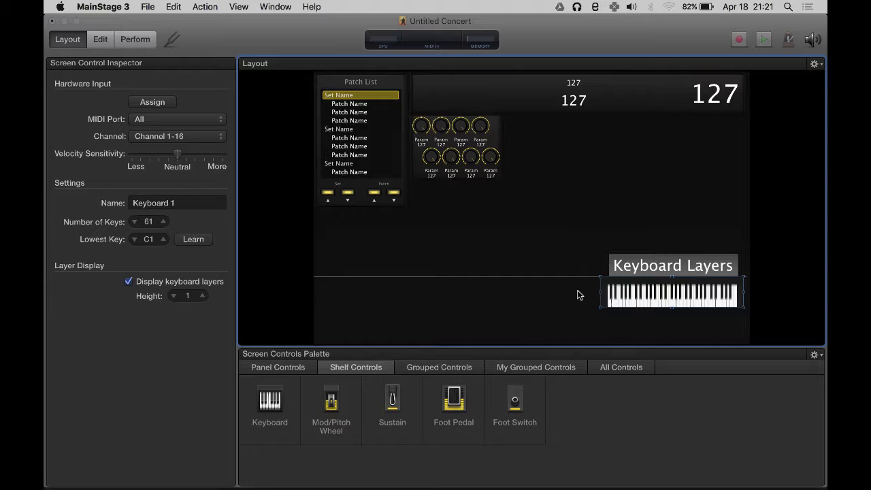
{"action": "mouse_move", "coordinate": [594, 279]}
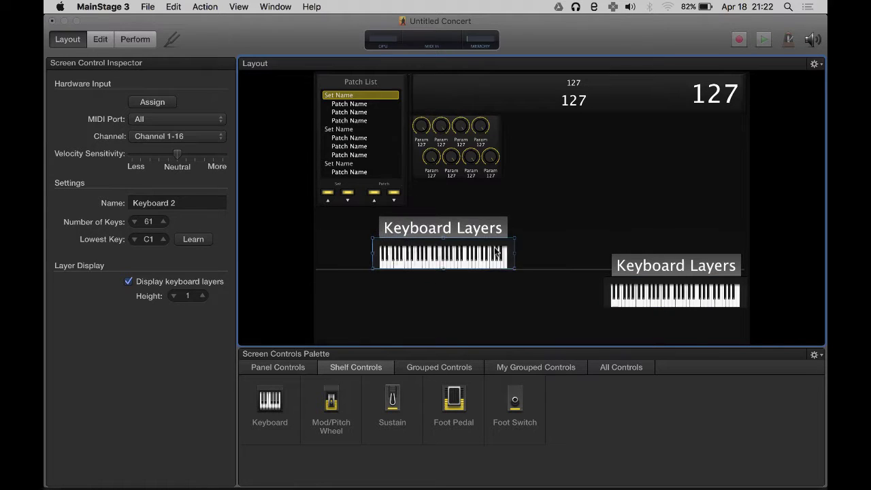
{"action": "left_click_drag", "start_coordinate": [444, 256], "coordinate": [526, 292]}
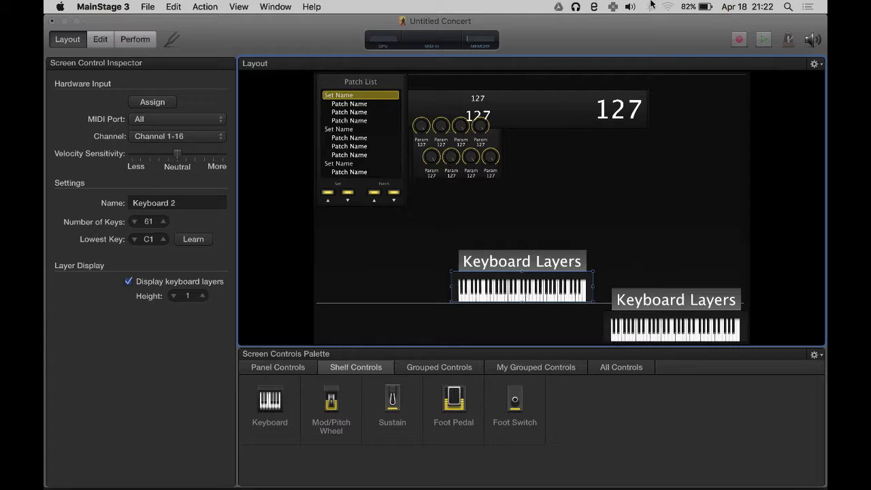
{"action": "mouse_move", "coordinate": [715, 80]}
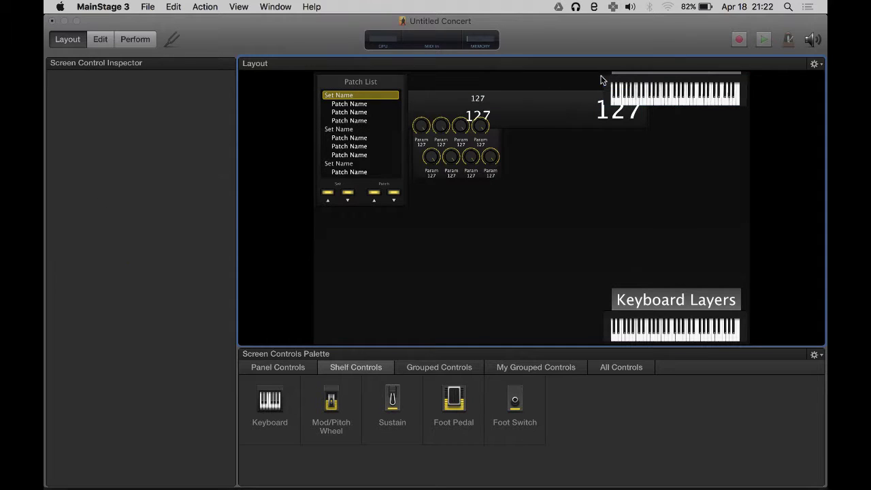
- Stack the keyboards into a two-by-two grid at the bottom and pick another Keyboard control
{"action": "left_click", "coordinate": [675, 92]}
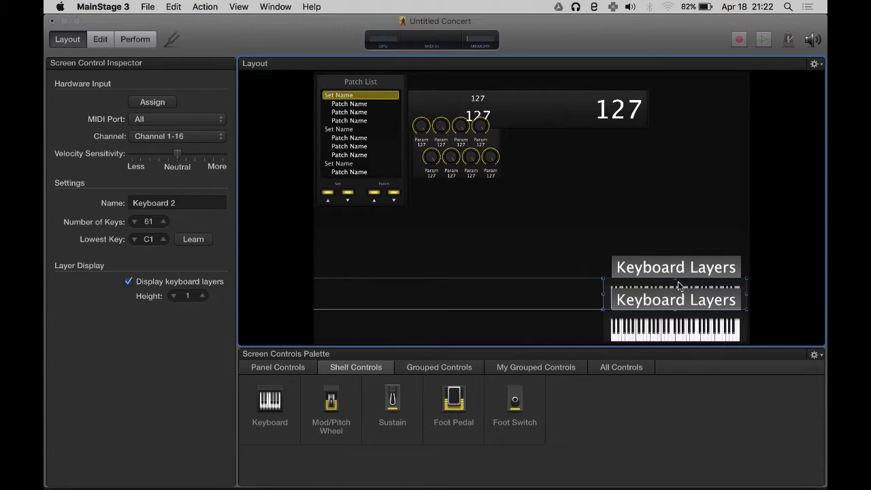
{"action": "mouse_move", "coordinate": [645, 281]}
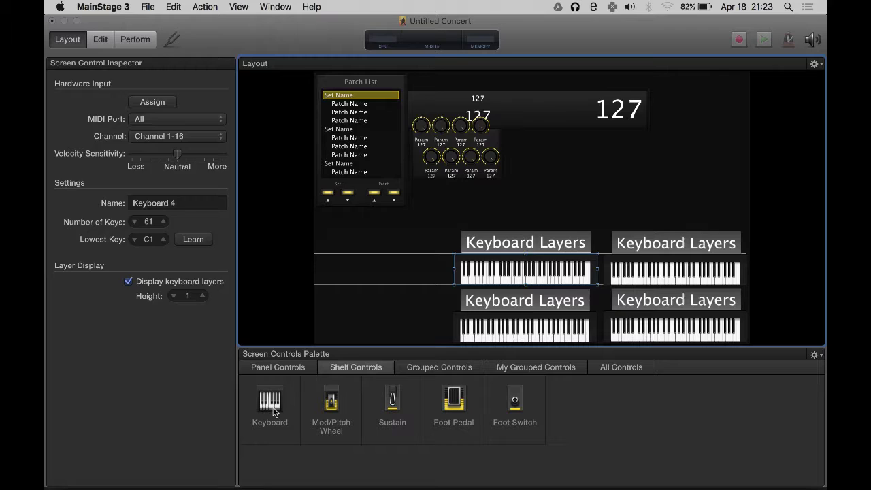
{"action": "left_click", "coordinate": [269, 405]}
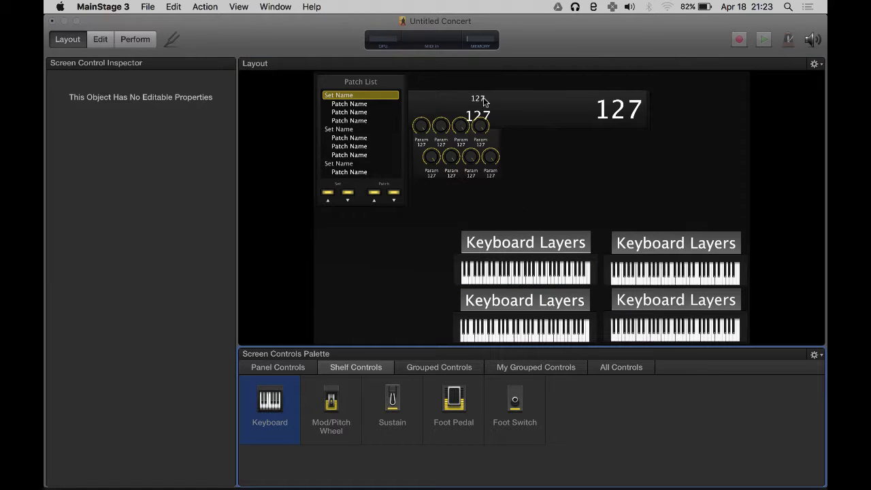
- Add a fifth keyboard near the top, cut it to 13 keys and turn off its layer display
{"action": "left_click", "coordinate": [572, 83]}
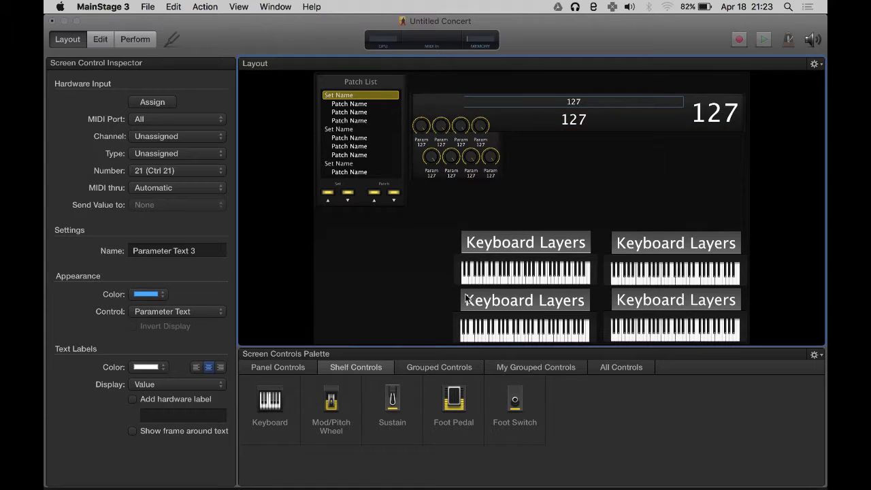
{"action": "left_click", "coordinate": [269, 405]}
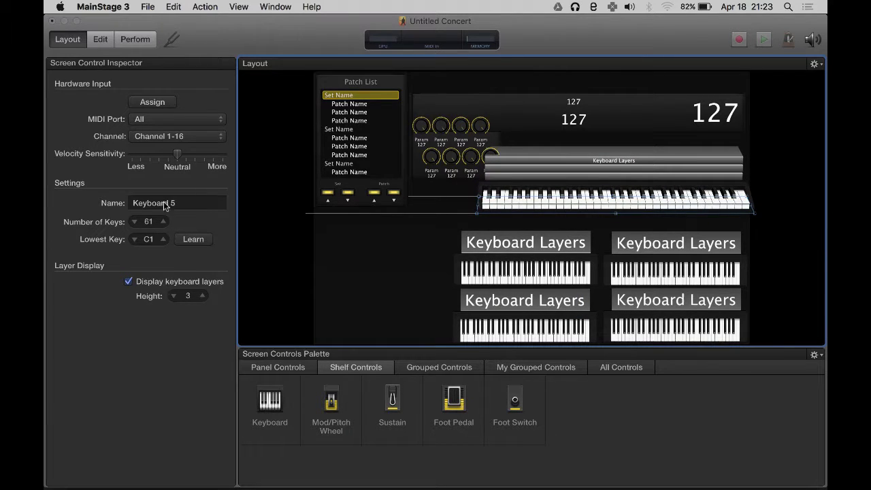
{"action": "left_click", "coordinate": [149, 222]}
{"action": "type", "text": "10"}
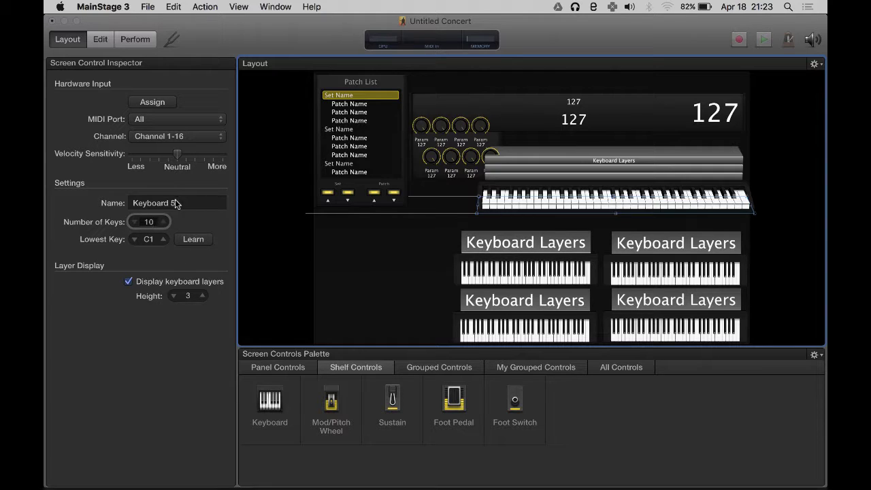
{"action": "left_click", "coordinate": [163, 221]}
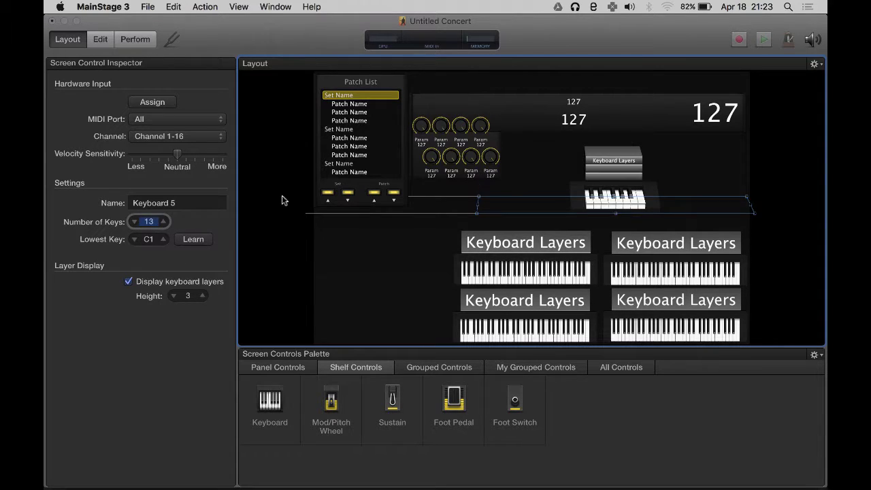
{"action": "mouse_move", "coordinate": [170, 316]}
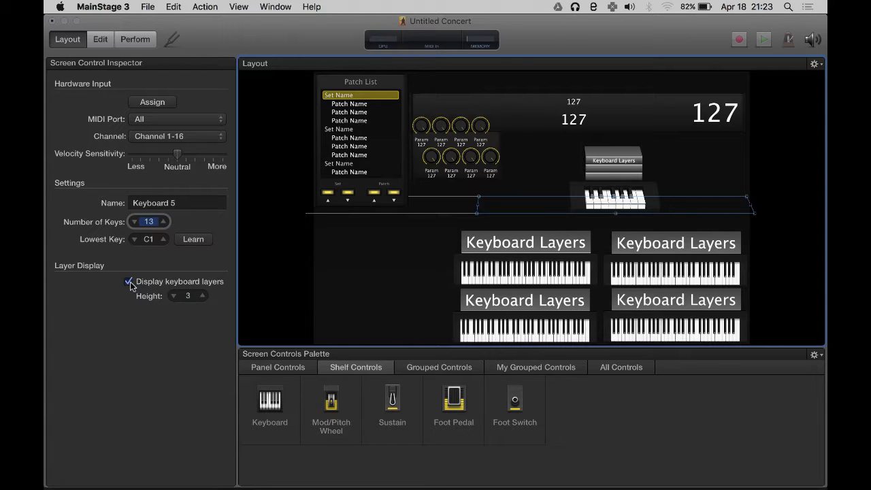
{"action": "left_click", "coordinate": [129, 281]}
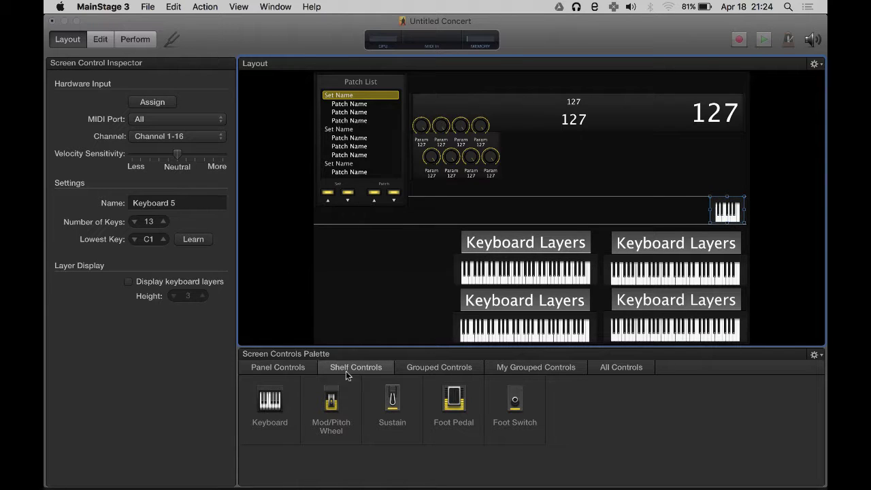
- Pick the Mod/Pitch Wheel control for the lower left of the layout
{"action": "left_click", "coordinate": [331, 409]}
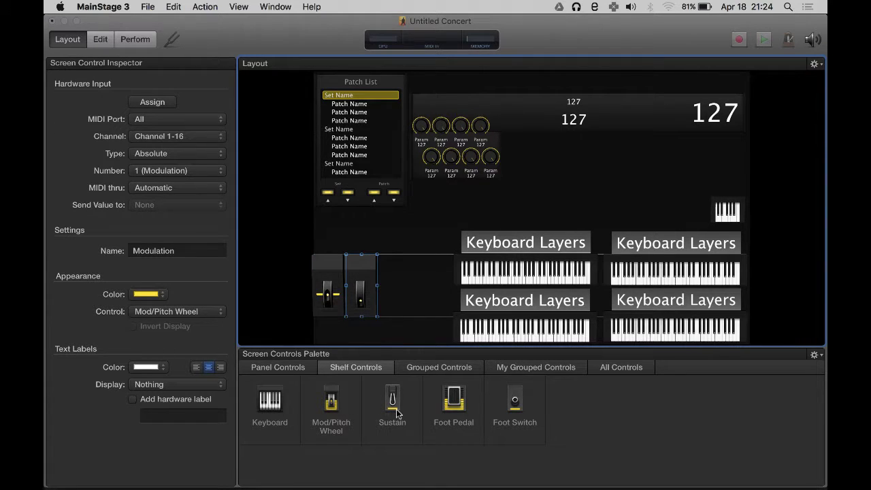
- Add a sustain pedal beside the wheels and show the Grouped Controls collections
{"action": "left_click_drag", "start_coordinate": [392, 401], "coordinate": [395, 282]}
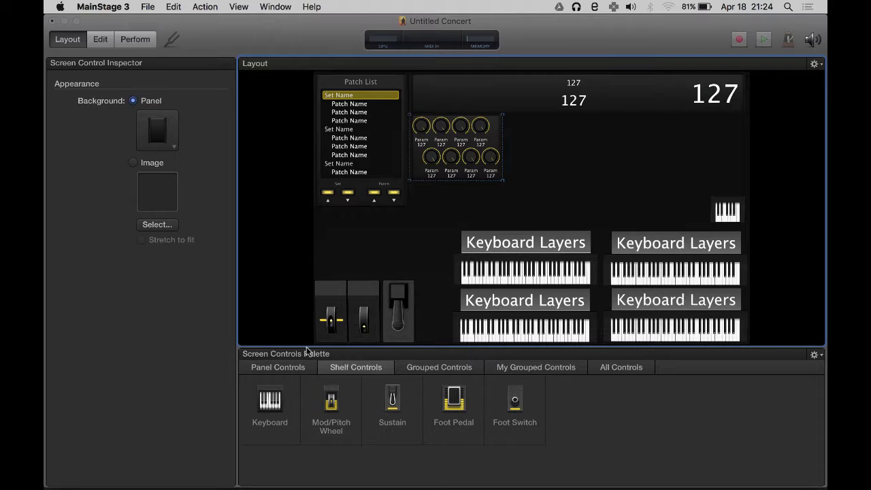
{"action": "left_click", "coordinate": [439, 367]}
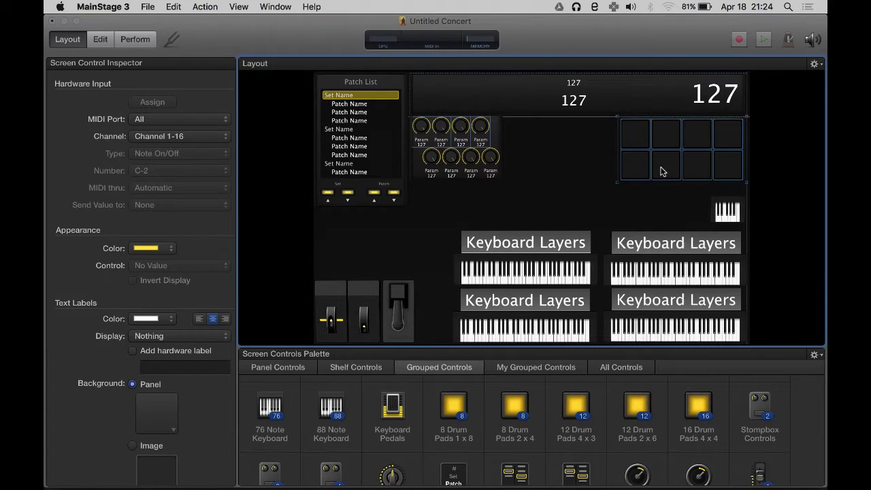
- Select the eight-knob block and move it below the patch list
{"action": "left_click", "coordinate": [681, 146]}
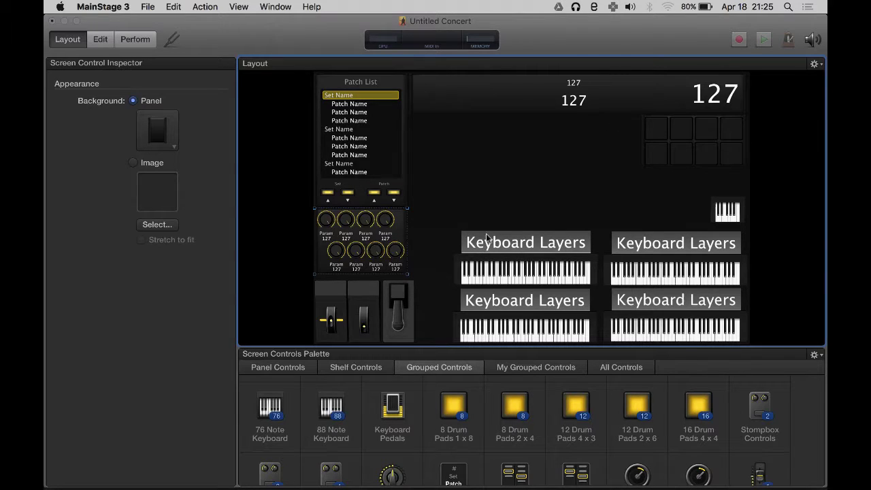
{"action": "mouse_move", "coordinate": [654, 157]}
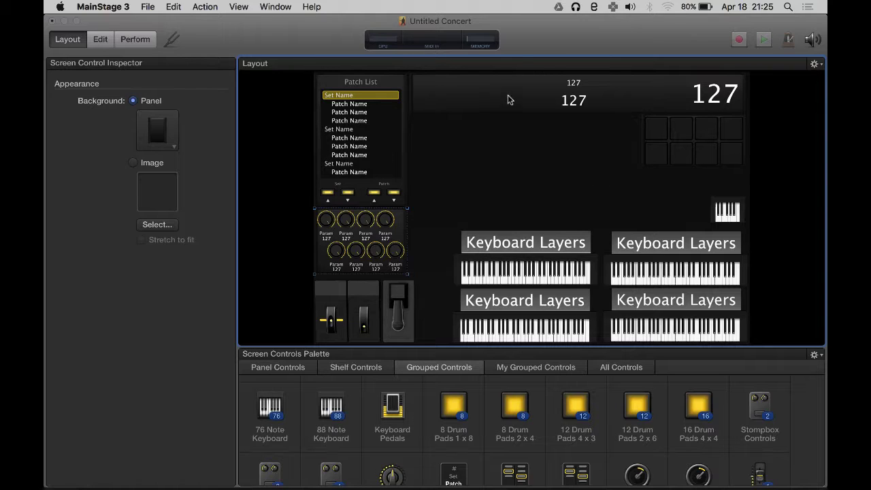
{"action": "mouse_move", "coordinate": [542, 321]}
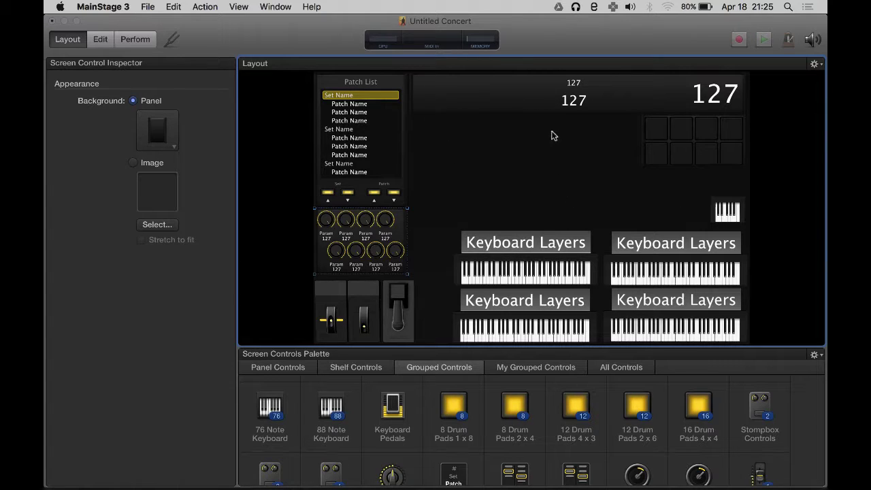
{"action": "mouse_move", "coordinate": [385, 284]}
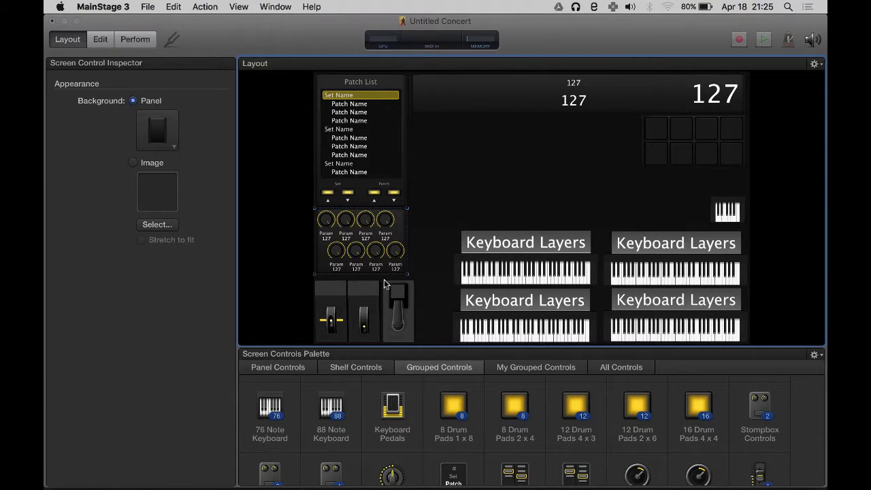
{"action": "mouse_move", "coordinate": [593, 110]}
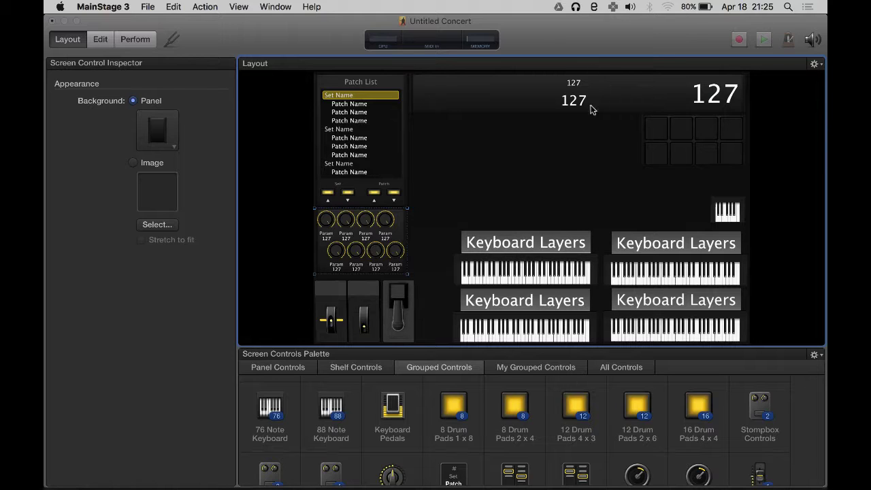
{"action": "mouse_move", "coordinate": [677, 127]}
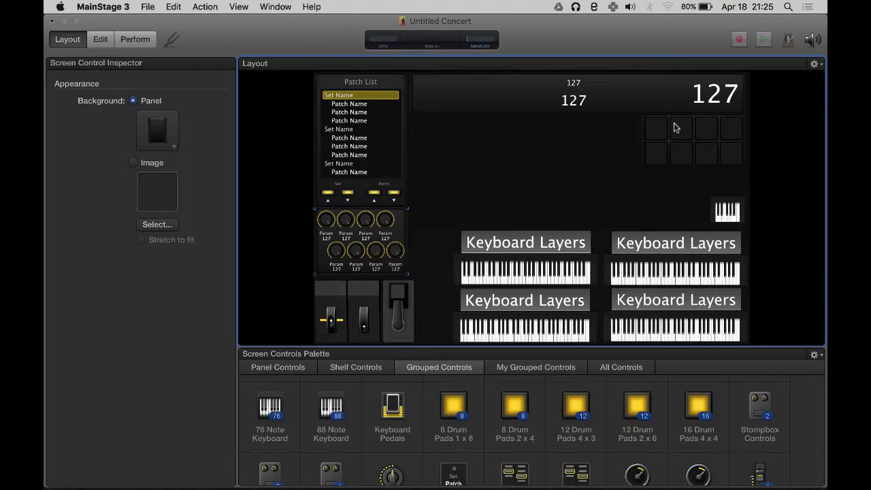
{"action": "mouse_move", "coordinate": [671, 134]}
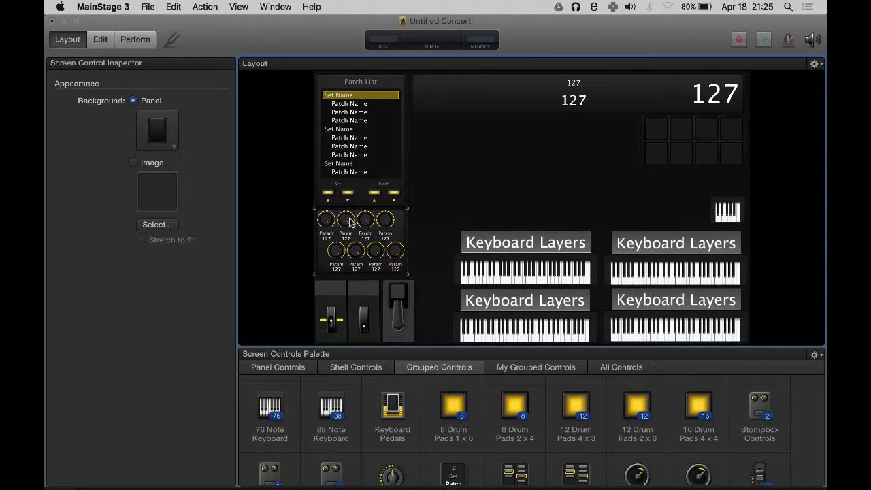
{"action": "mouse_move", "coordinate": [420, 226]}
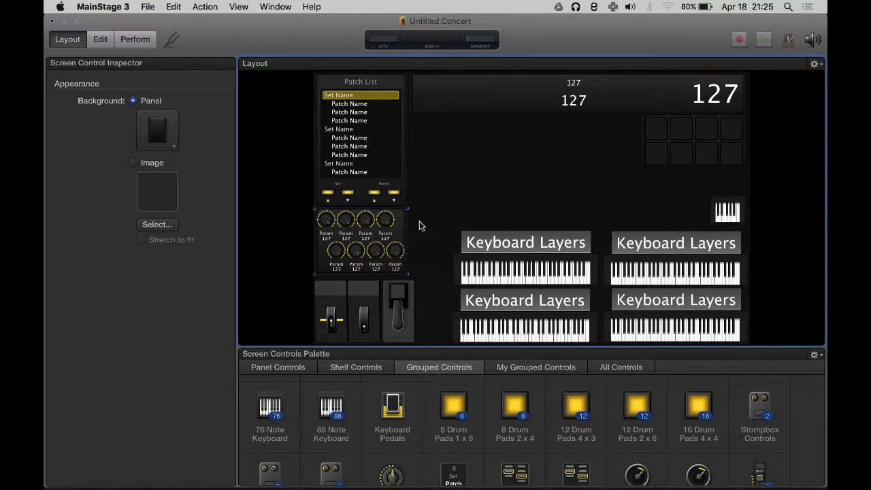
{"action": "mouse_move", "coordinate": [397, 243]}
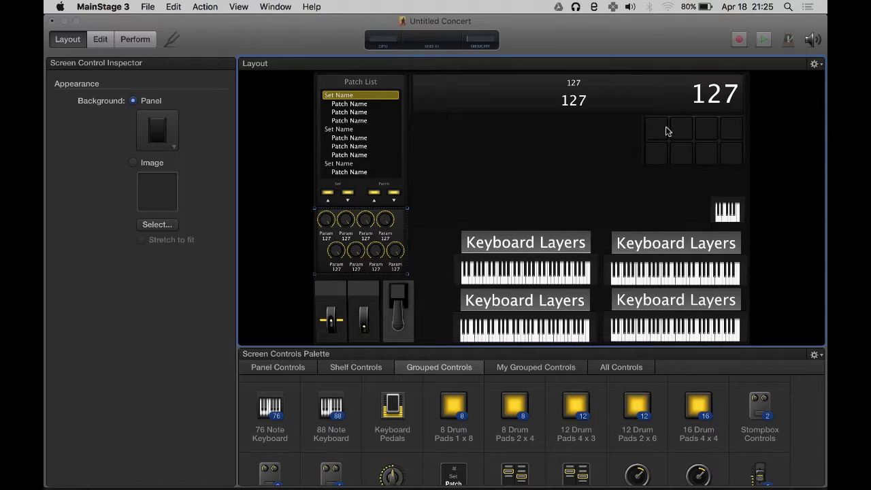
{"action": "mouse_move", "coordinate": [684, 119]}
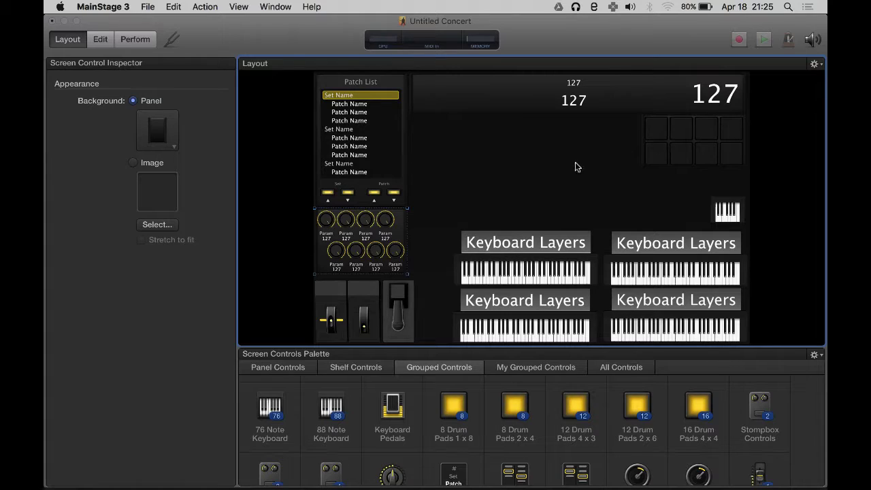
{"action": "mouse_move", "coordinate": [441, 156]}
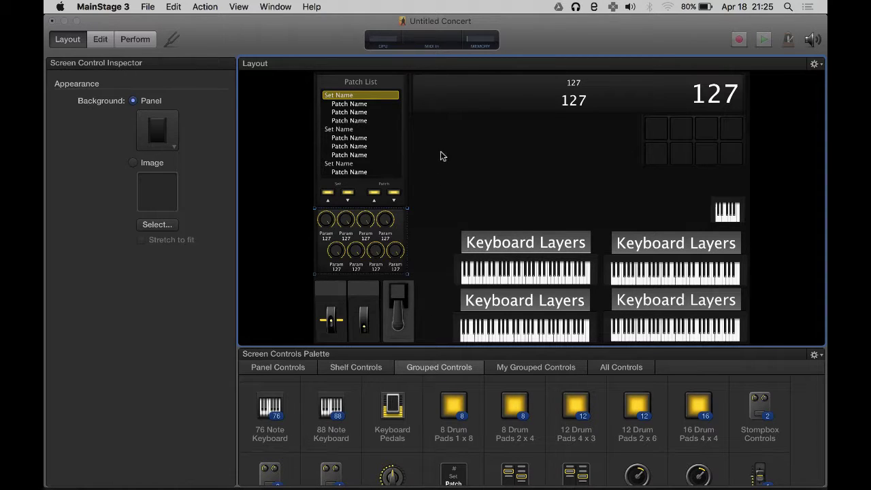
{"action": "mouse_move", "coordinate": [520, 359]}
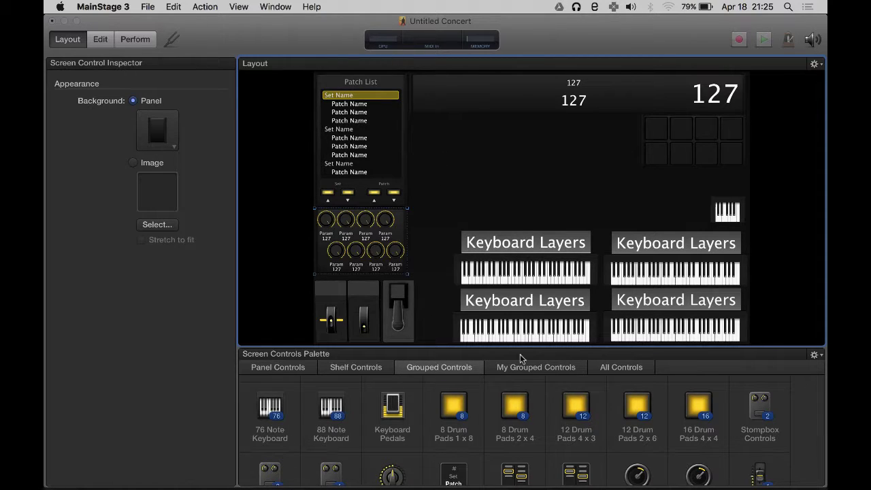
{"action": "scroll", "scroll_direction": "down", "scroll_amount": 3}
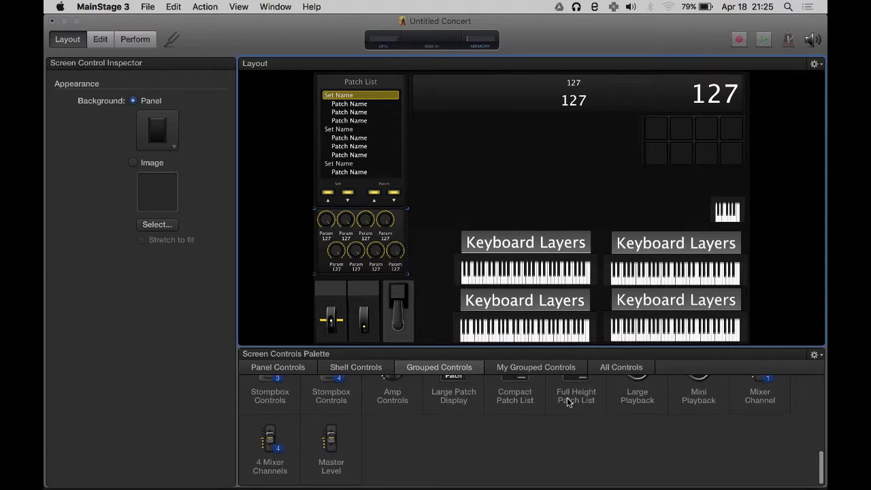
{"action": "left_click", "coordinate": [277, 367]}
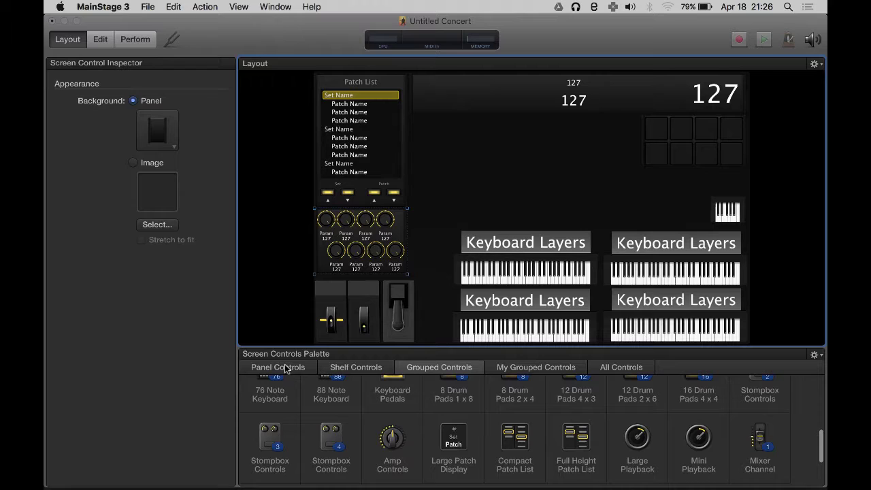
- From Panel Controls build nine vertical faders with buttons beneath and select them all
{"action": "left_click", "coordinate": [278, 367]}
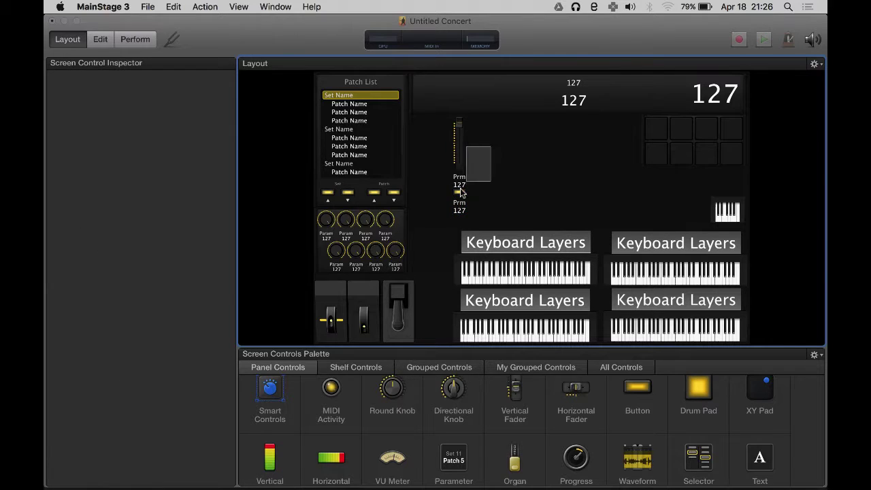
{"action": "left_click", "coordinate": [463, 163]}
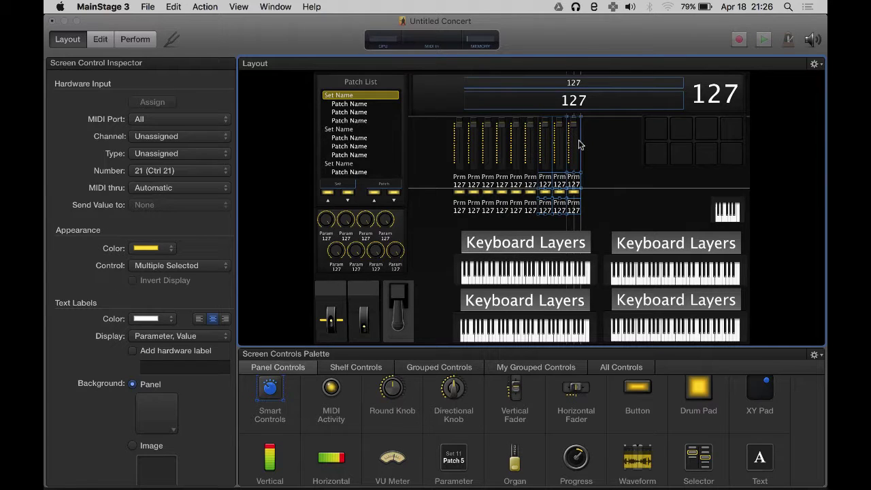
{"action": "left_click", "coordinate": [574, 157]}
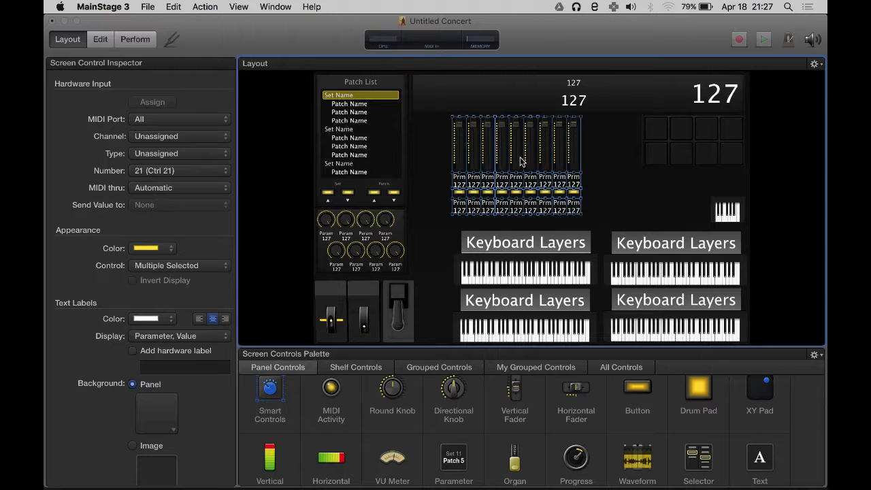
- Distribute the centers of the nine faders and their buttons evenly in the vertical direction
{"action": "right_click", "coordinate": [517, 163]}
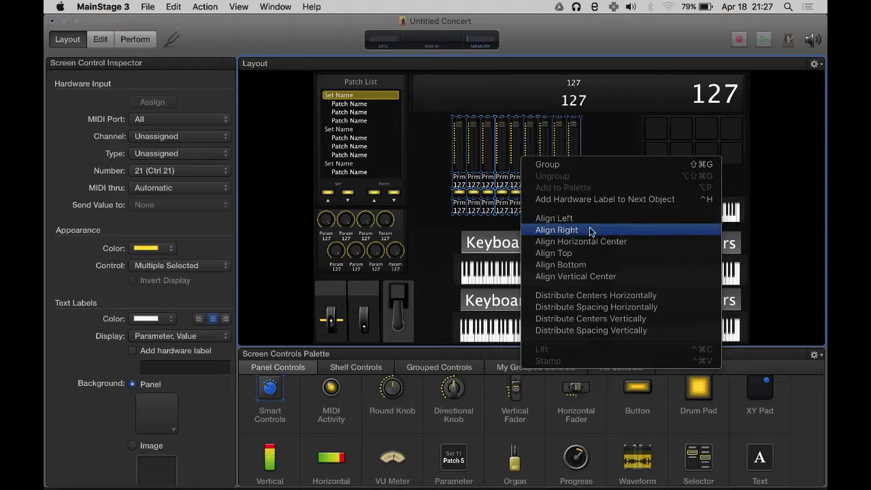
{"action": "mouse_move", "coordinate": [591, 277]}
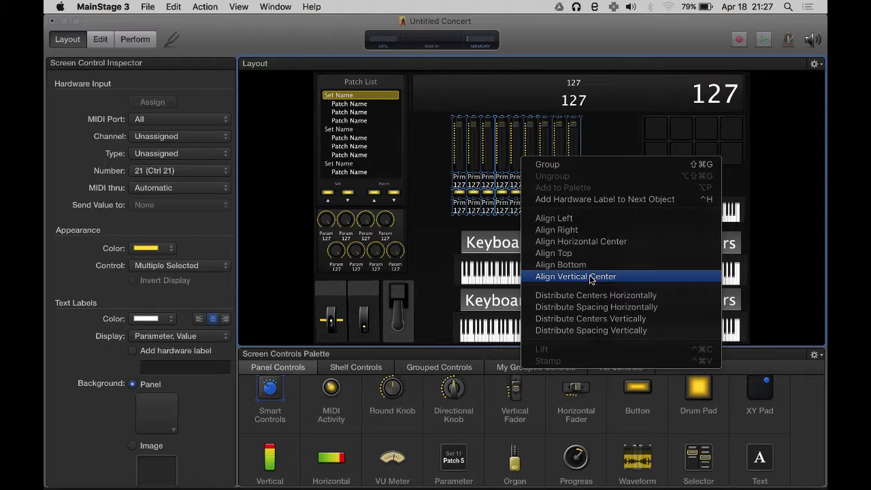
{"action": "mouse_move", "coordinate": [580, 242]}
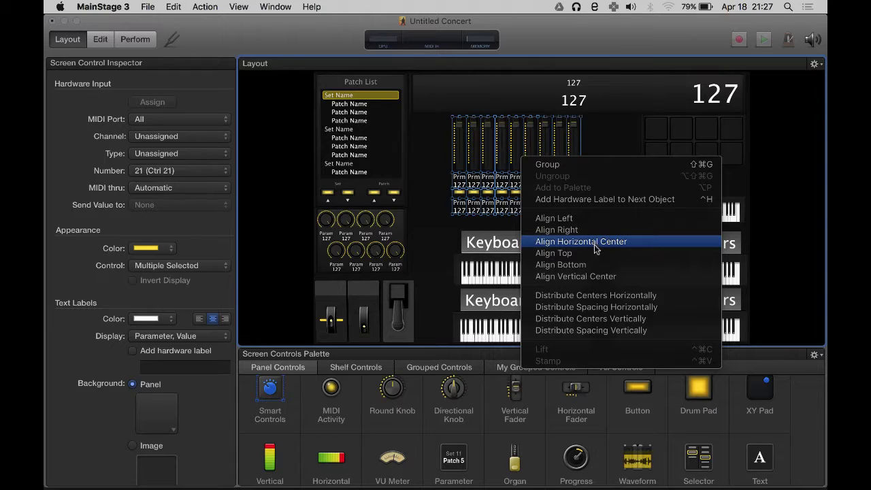
{"action": "mouse_move", "coordinate": [598, 280]}
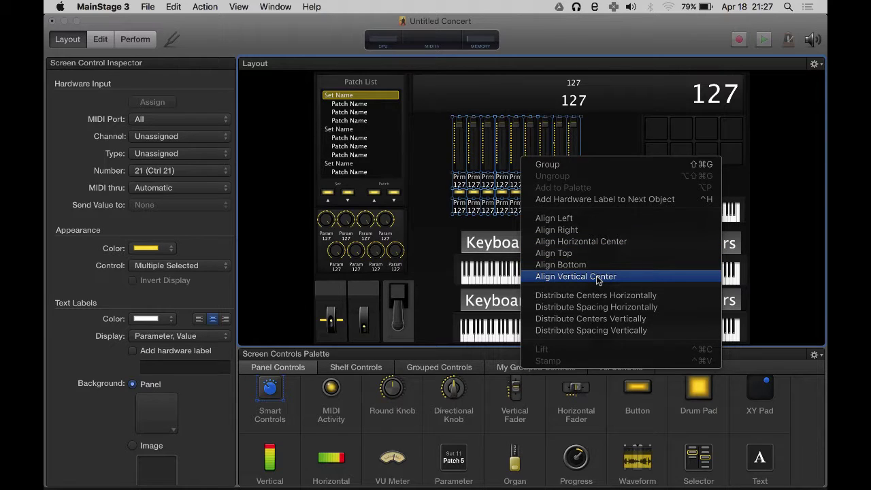
{"action": "mouse_move", "coordinate": [597, 295]}
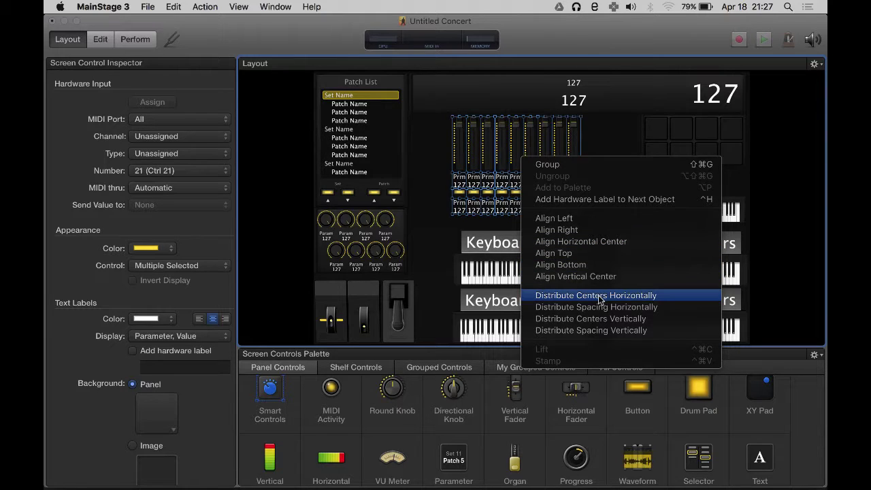
{"action": "mouse_move", "coordinate": [597, 307]}
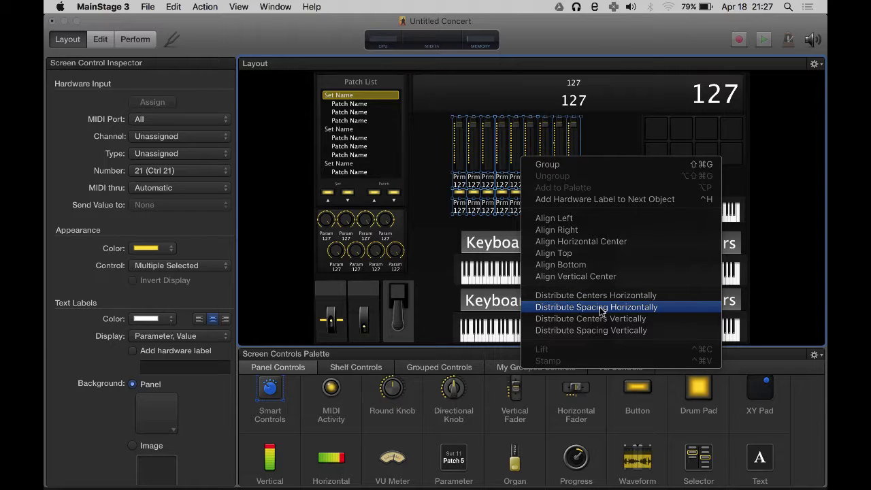
{"action": "left_click", "coordinate": [597, 307]}
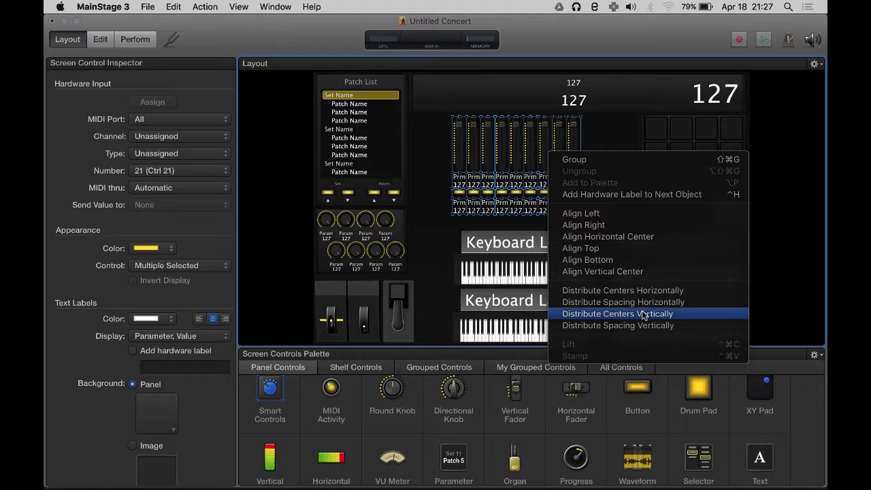
{"action": "left_click", "coordinate": [618, 314]}
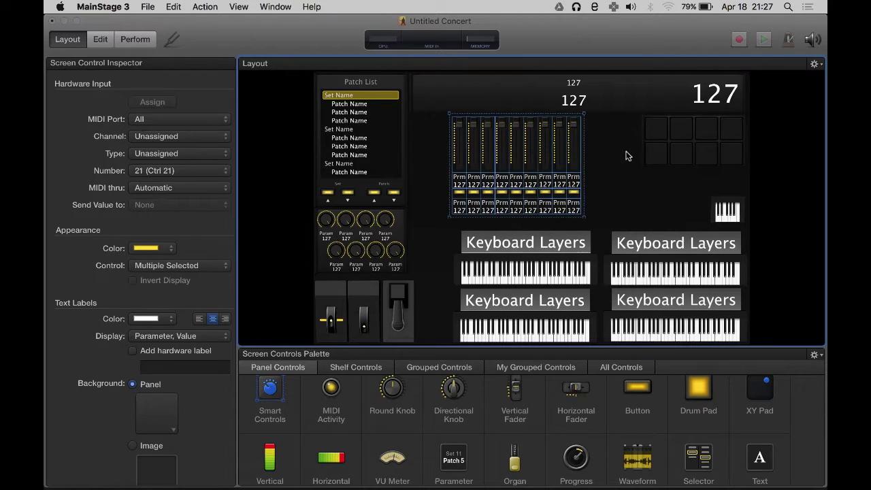
- Drag Keyboard 5 (13 keys) left so it sits beside the knobs, left of the upper Keyboard Layers
{"action": "left_click", "coordinate": [574, 143]}
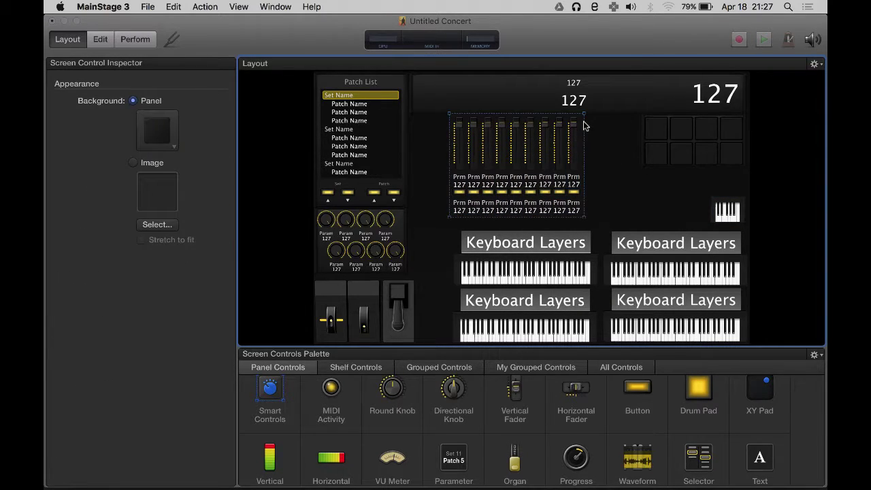
{"action": "left_click", "coordinate": [157, 130]}
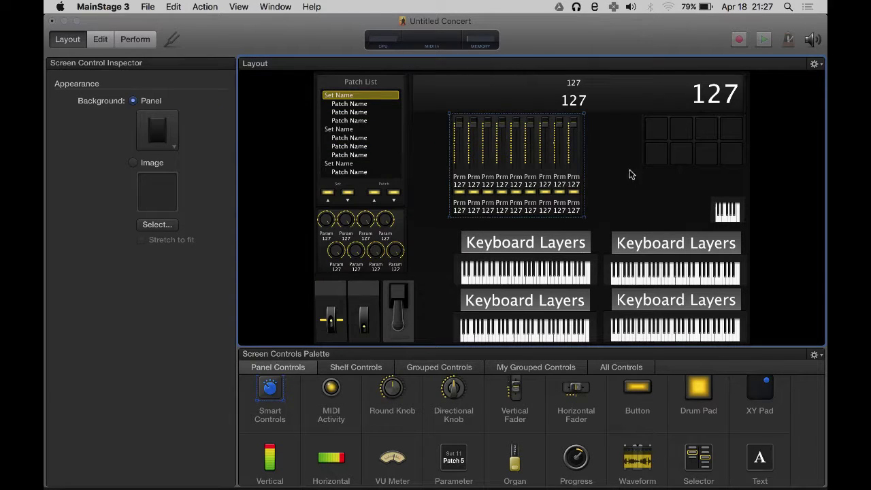
{"action": "left_click", "coordinate": [573, 150]}
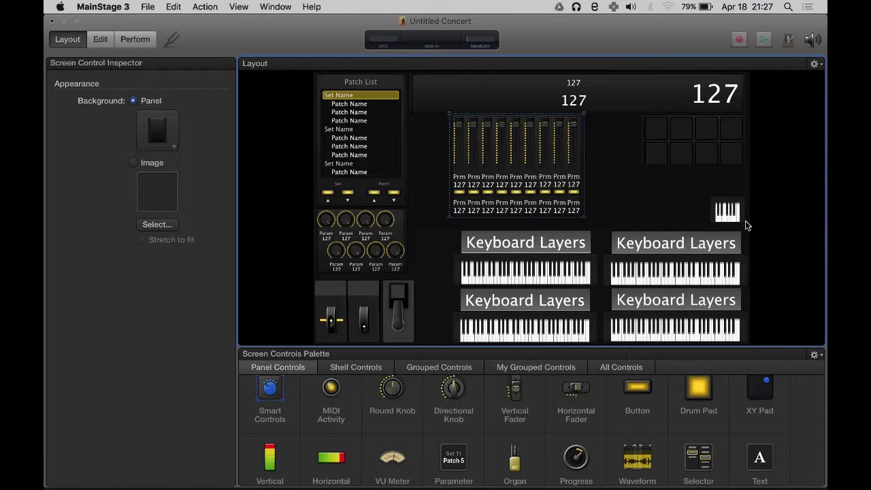
{"action": "left_click", "coordinate": [726, 210]}
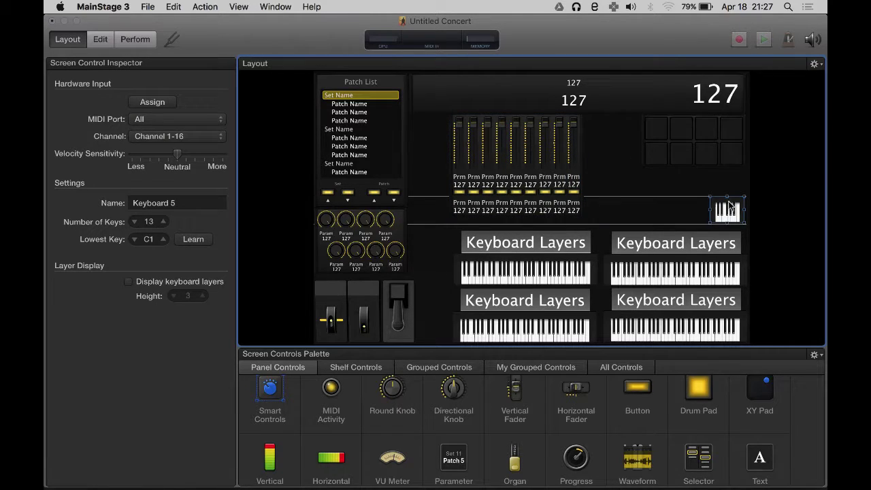
{"action": "left_click_drag", "start_coordinate": [727, 209], "coordinate": [432, 232]}
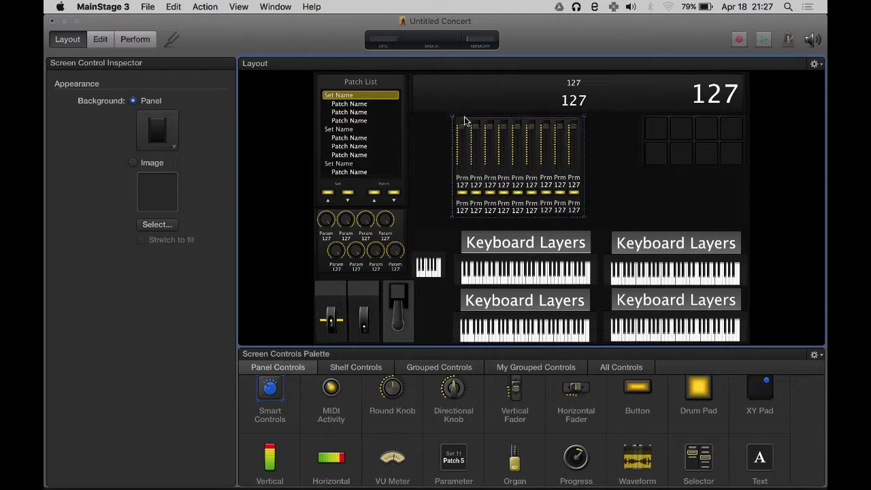
- Move the drum pad group to the left so it clusters above Keyboard 5
{"action": "left_click", "coordinate": [517, 143]}
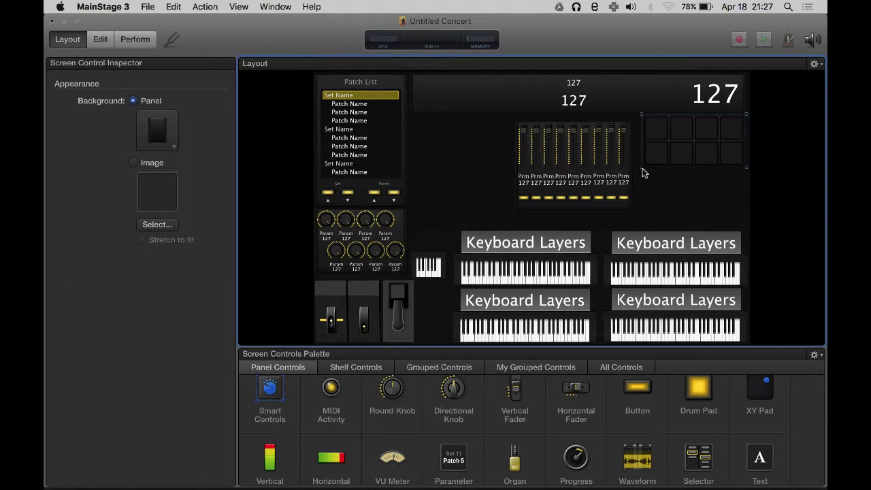
{"action": "left_click", "coordinate": [656, 153]}
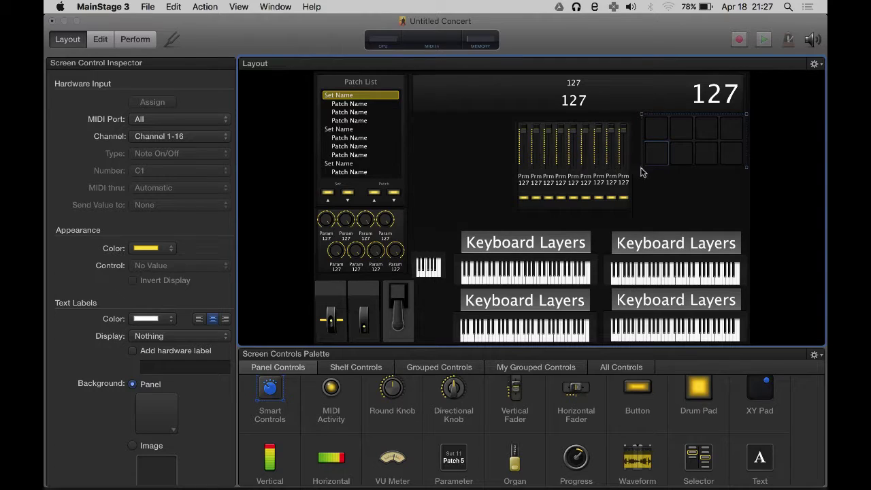
{"action": "left_click", "coordinate": [708, 136]}
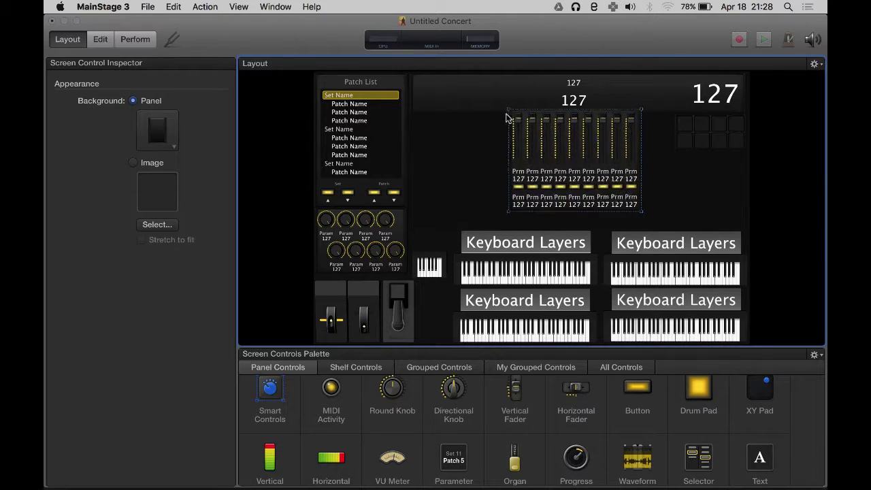
{"action": "left_click", "coordinate": [574, 142]}
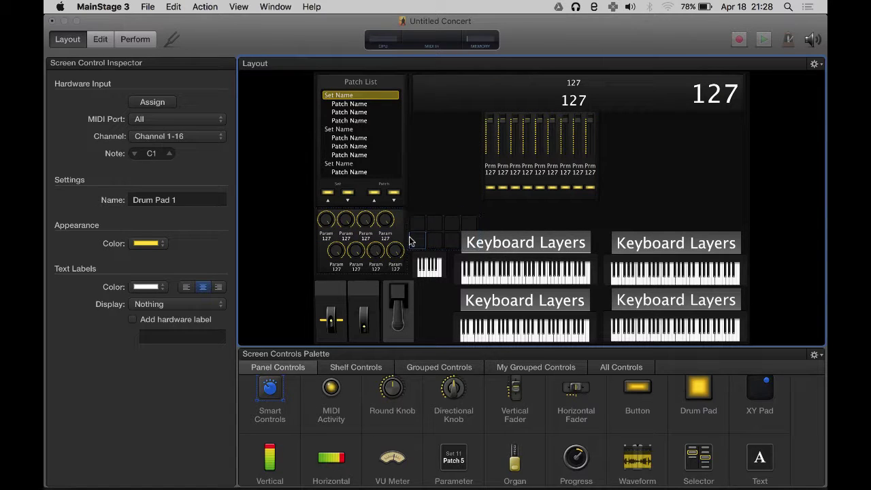
{"action": "left_click", "coordinate": [473, 224]}
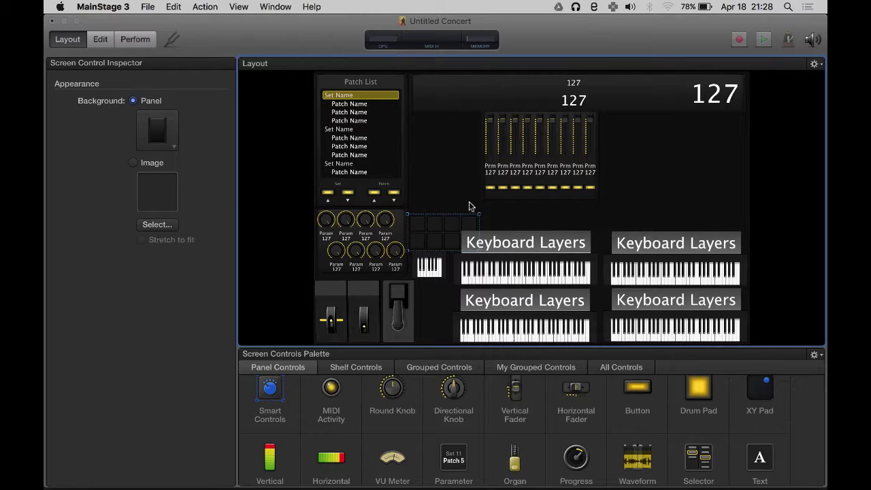
{"action": "left_click", "coordinate": [443, 225]}
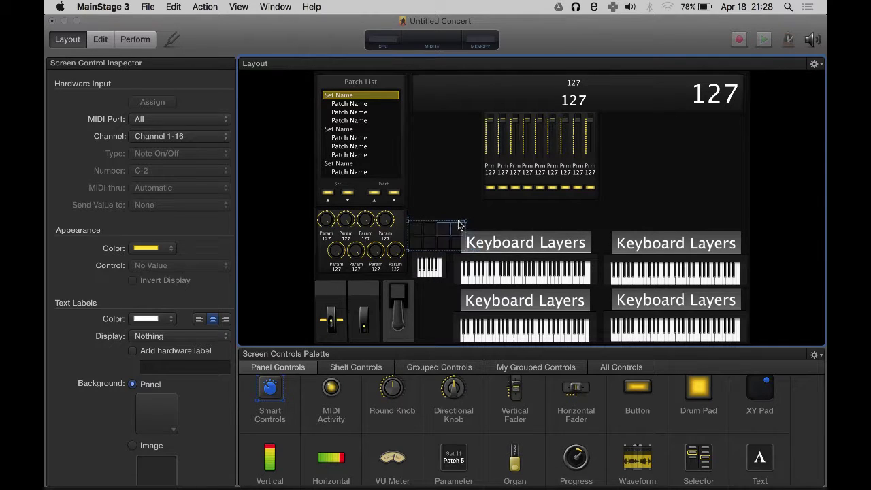
{"action": "left_click", "coordinate": [456, 219]}
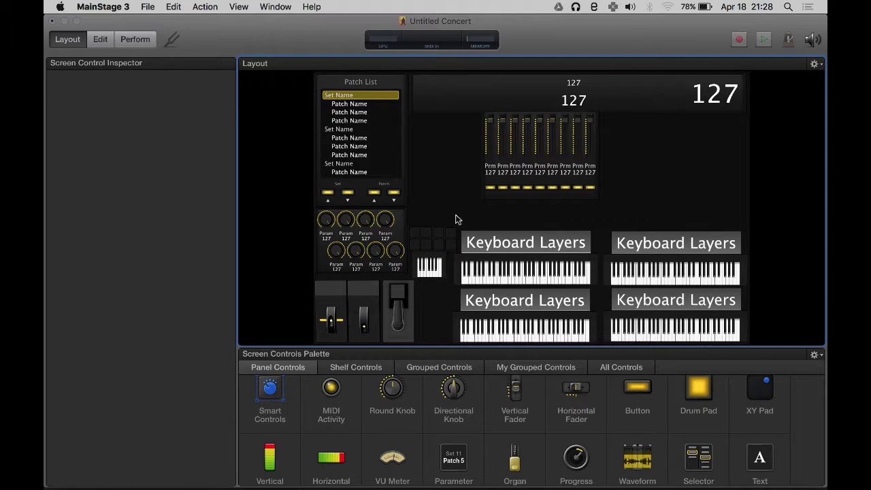
- Move the grouped fader bank to the upper right beneath the large value display
{"action": "left_click", "coordinate": [433, 238]}
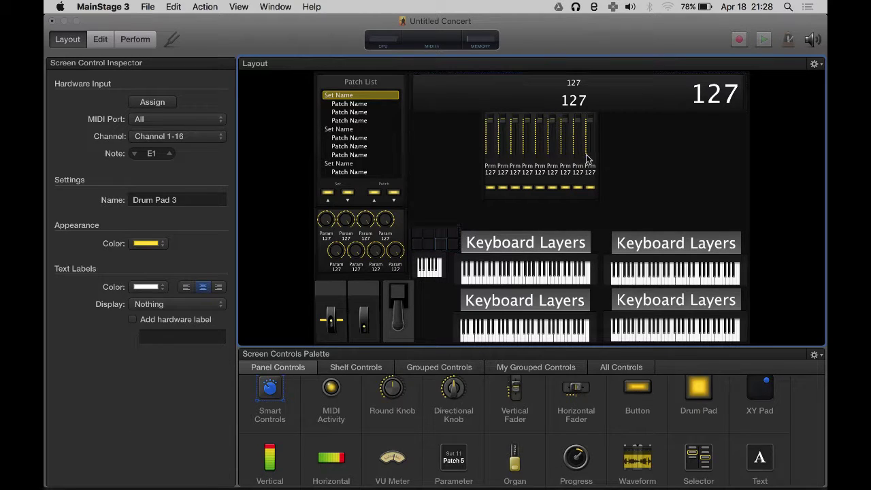
{"action": "left_click", "coordinate": [433, 266]}
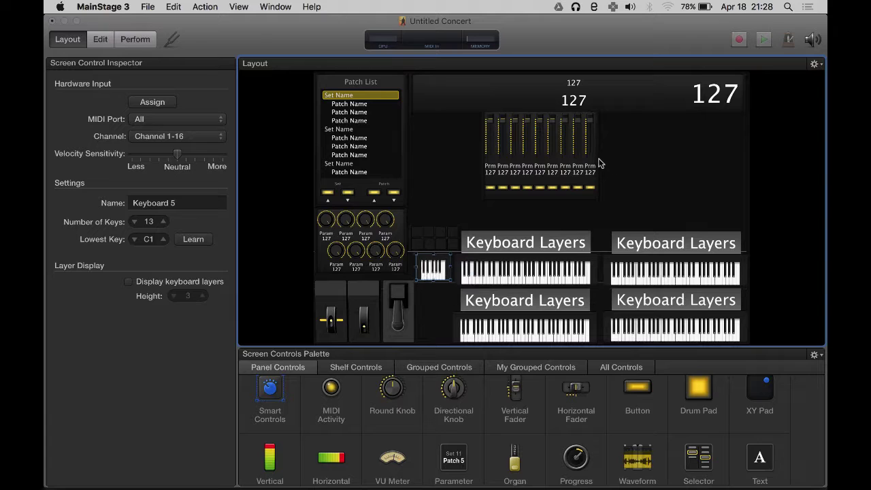
{"action": "left_click", "coordinate": [589, 143]}
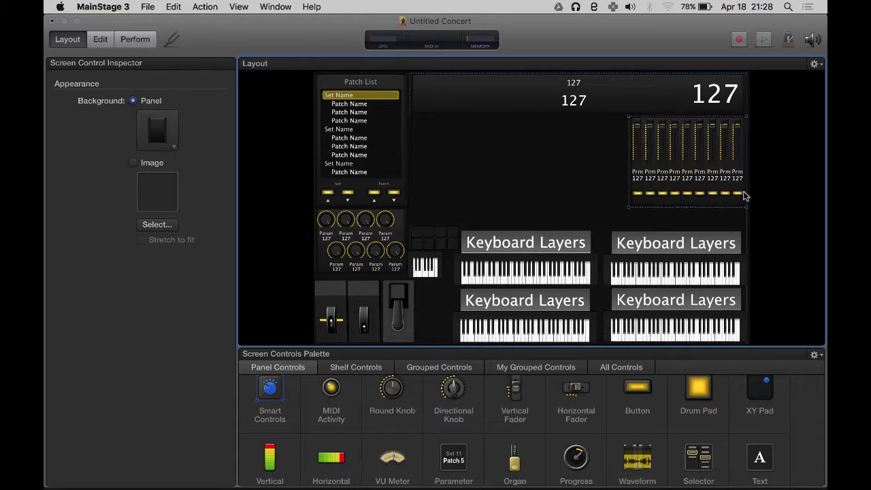
{"action": "left_click", "coordinate": [425, 266]}
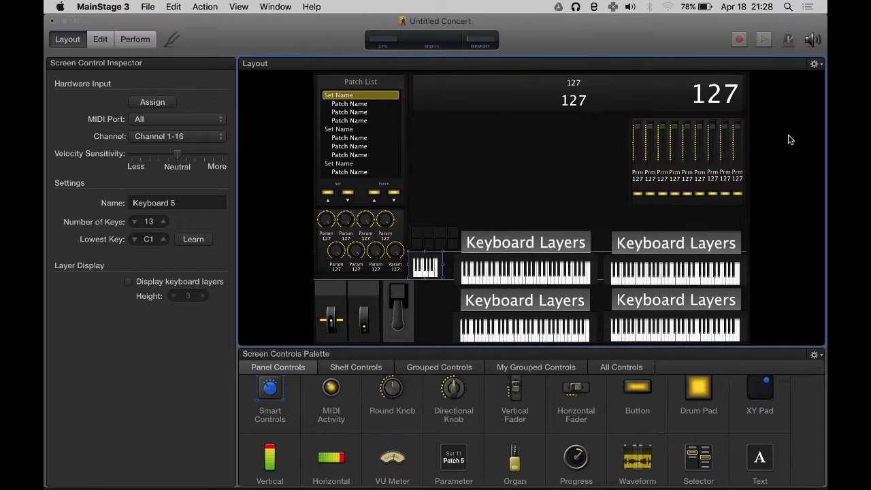
{"action": "left_click", "coordinate": [425, 265]}
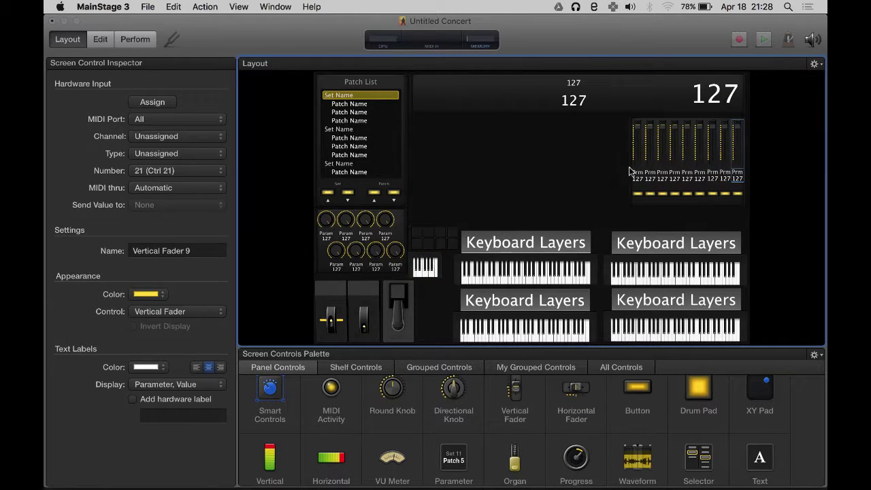
{"action": "left_click", "coordinate": [636, 194]}
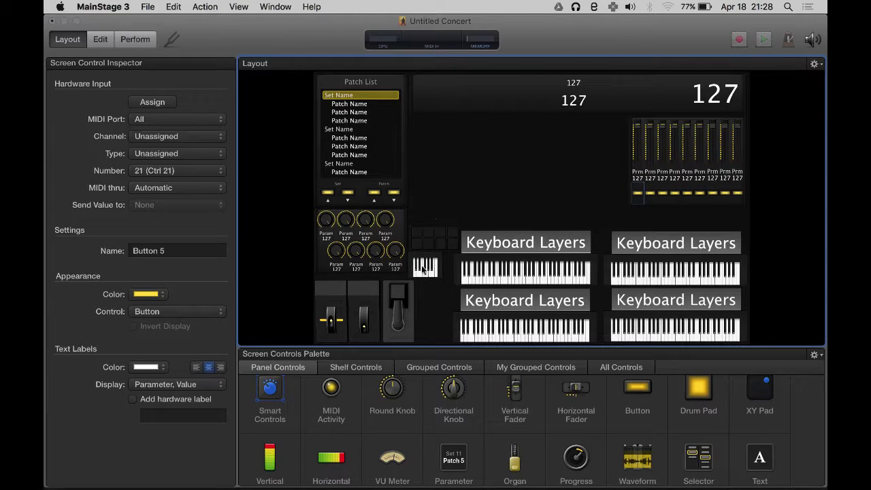
{"action": "mouse_move", "coordinate": [463, 85]}
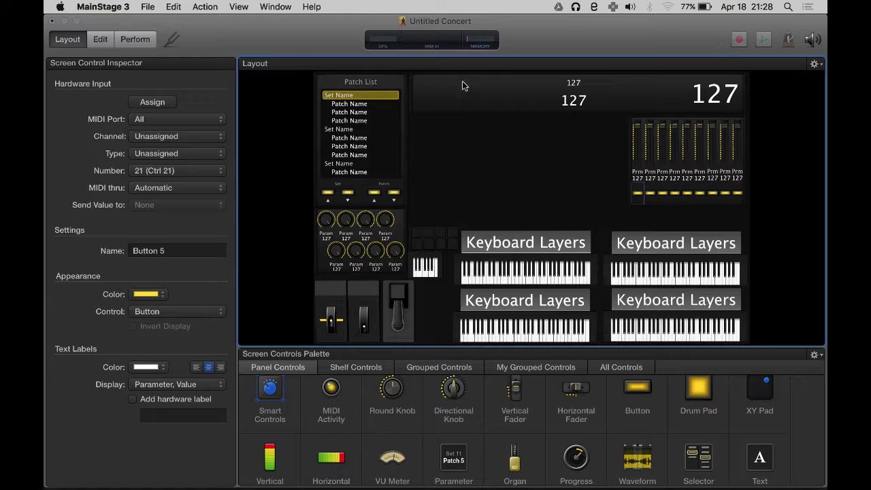
{"action": "mouse_move", "coordinate": [589, 326]}
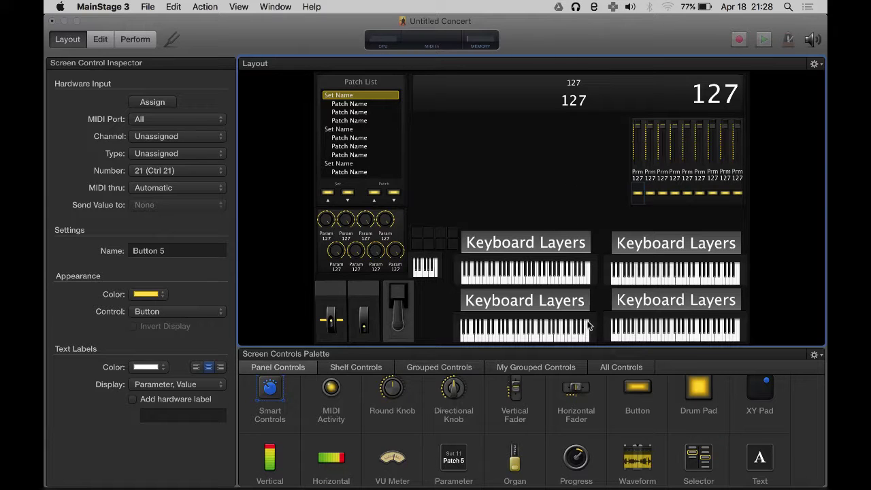
{"action": "mouse_move", "coordinate": [173, 4]}
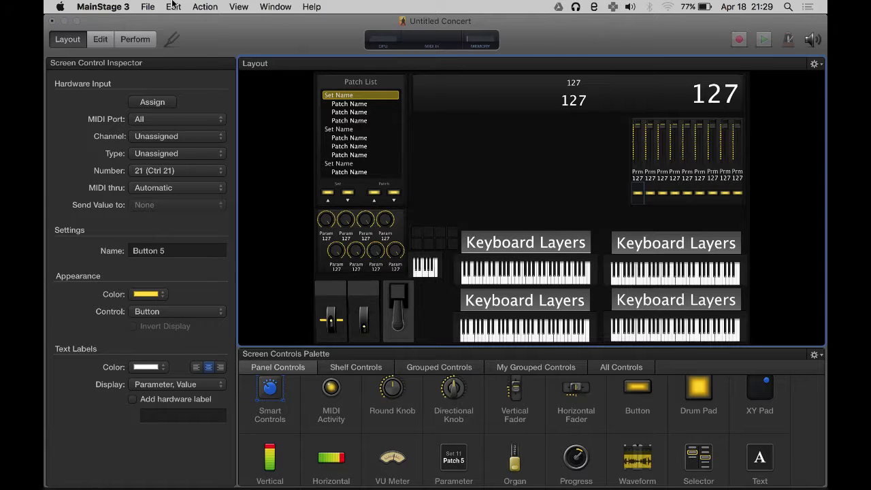